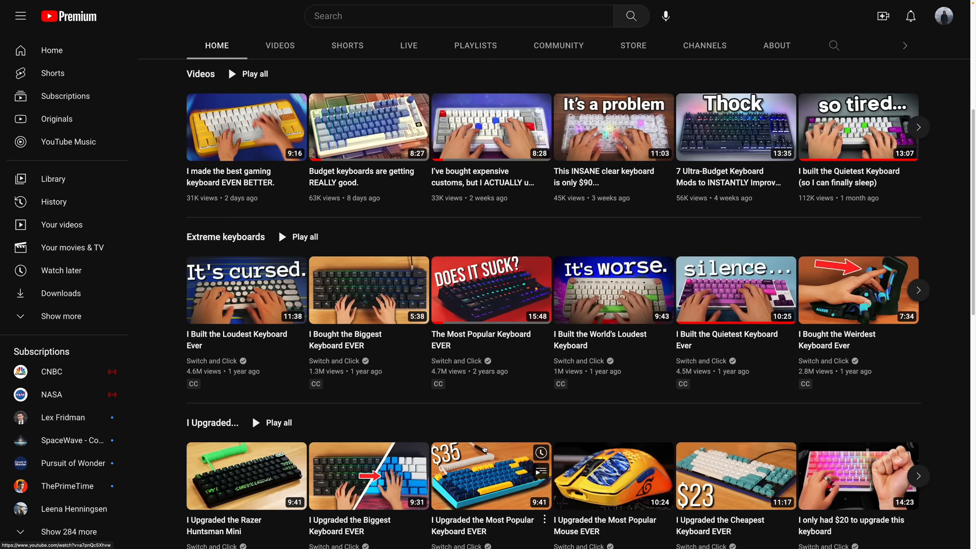
# Search 'hipyo tech' and bring up Keychron mechanical keyboard listings from $114.99 to $209.99
pyautogui.write('hipyo tech')
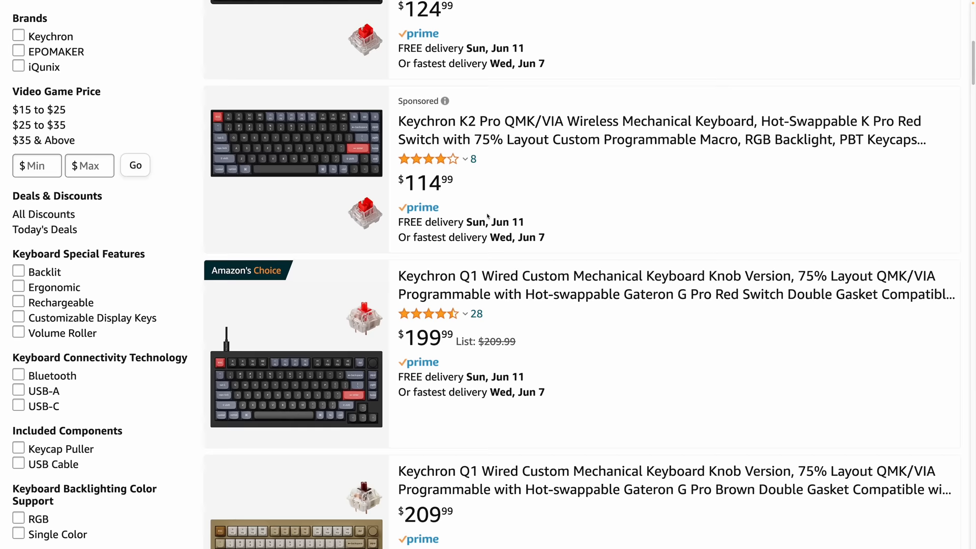
pyautogui.click(675, 285)
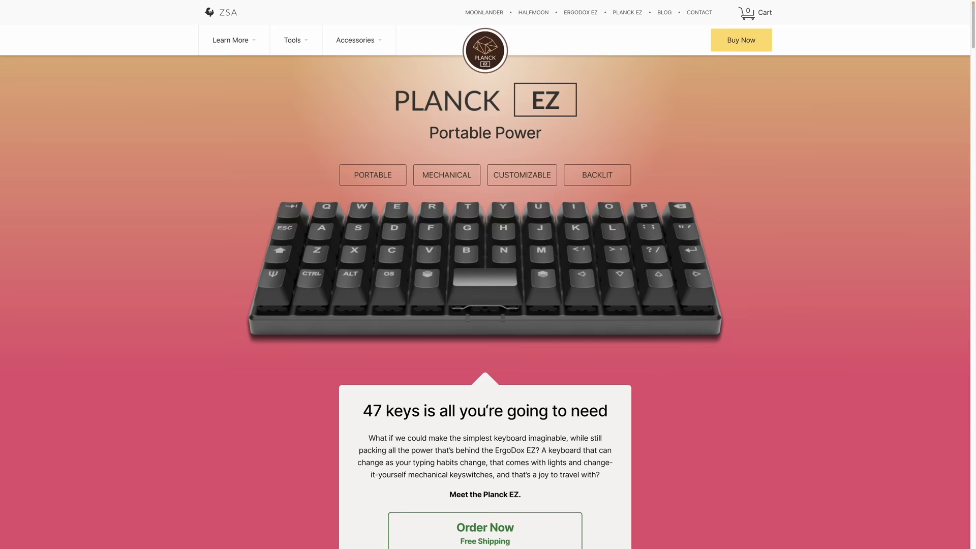
# Scroll down the Planck EZ product page introducing the 47-key portable keyboard
pyautogui.scroll(-3)
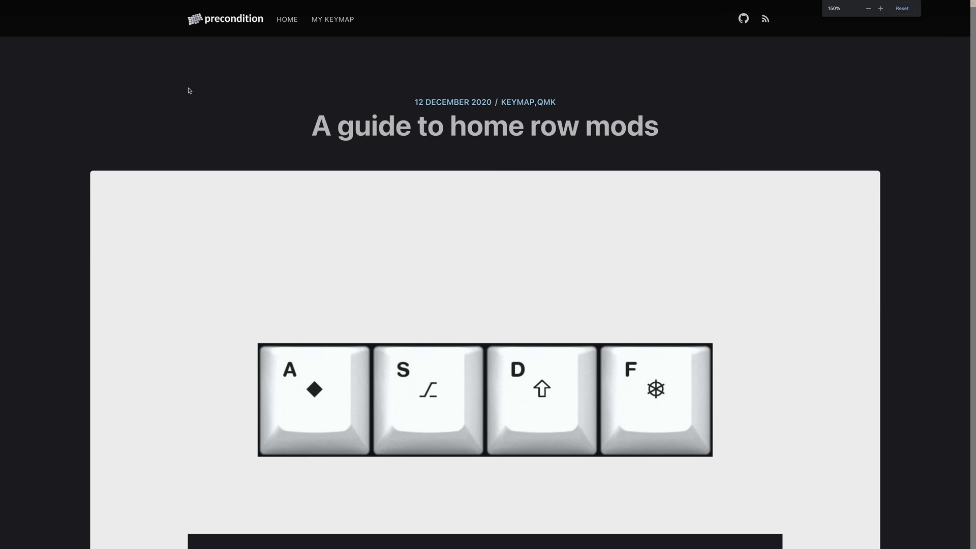
pyautogui.scroll(-3)
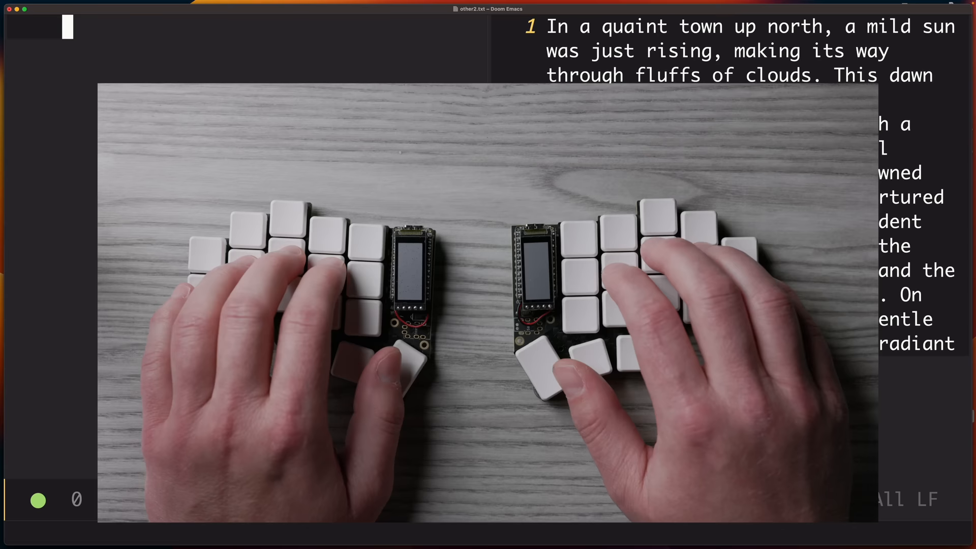
pyautogui.write('HHHHHHHHHHH')
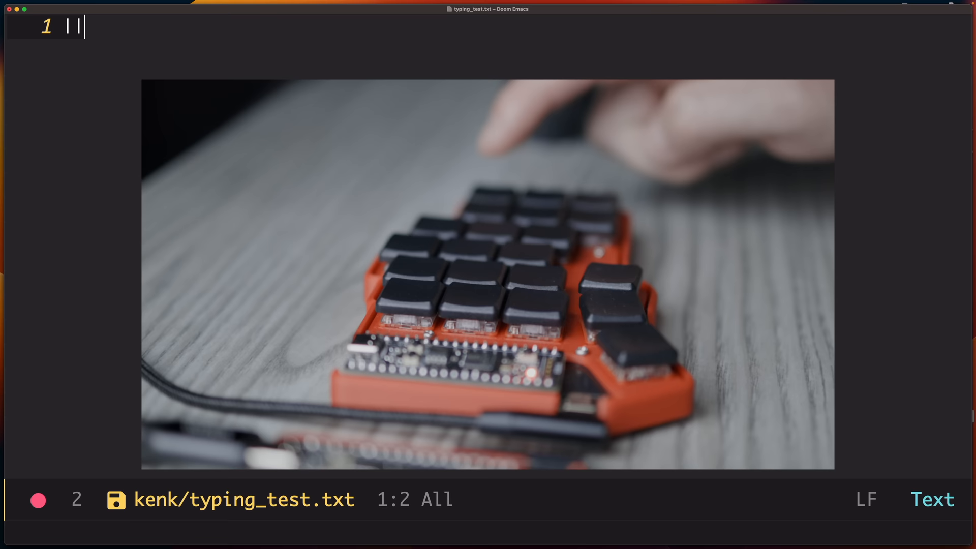
# Fill line 1 of typing_test.txt with the symbol string '|===_____+'
pyautogui.write('|===_____+')
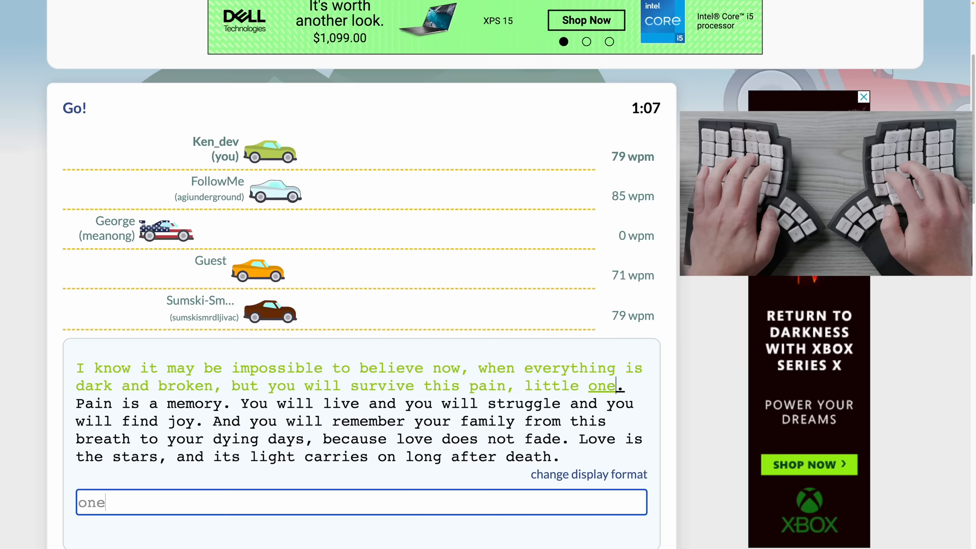
# Continue the race passage through 'little one.' and 'Pain is a memory.' at about 84 wpm
pyautogui.write('y')
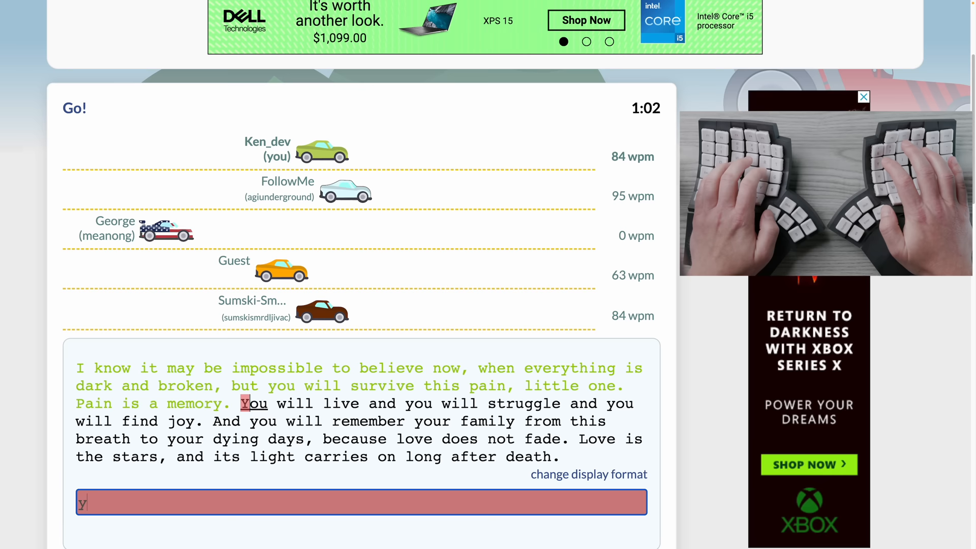